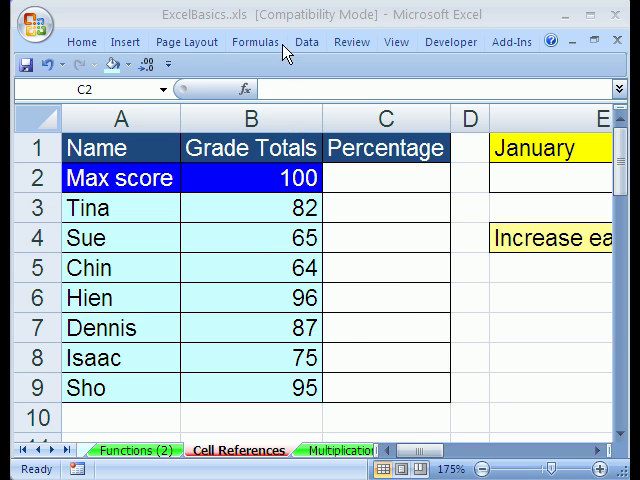
# Enter Tina's percentage in C3 as her grade B3 divided by the max score B2, giving 82%
pyautogui.click(386, 178)
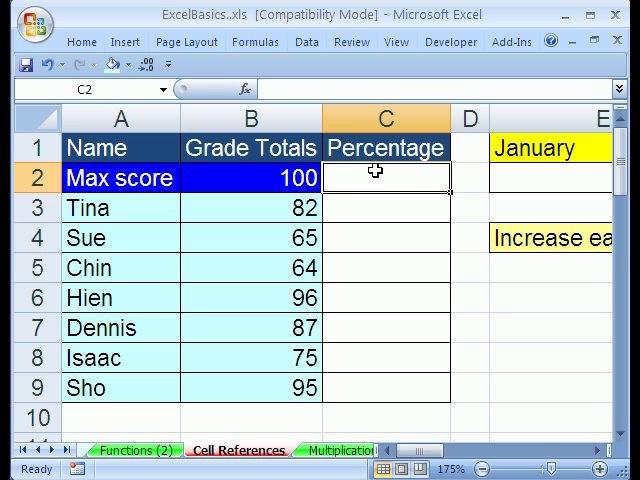
pyautogui.moveTo(376, 380)
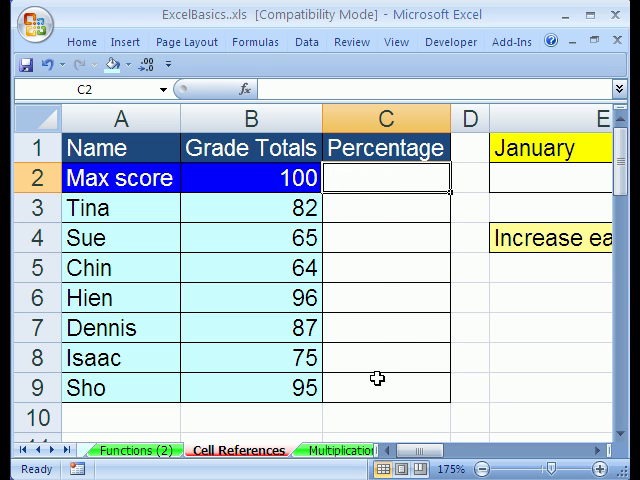
pyautogui.moveTo(330, 222)
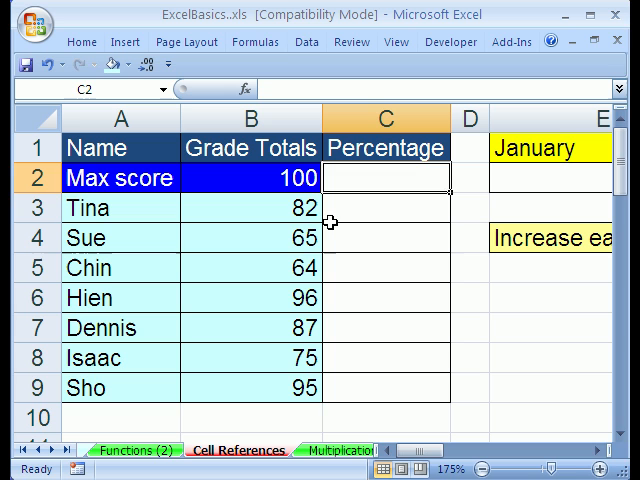
pyautogui.click(386, 208)
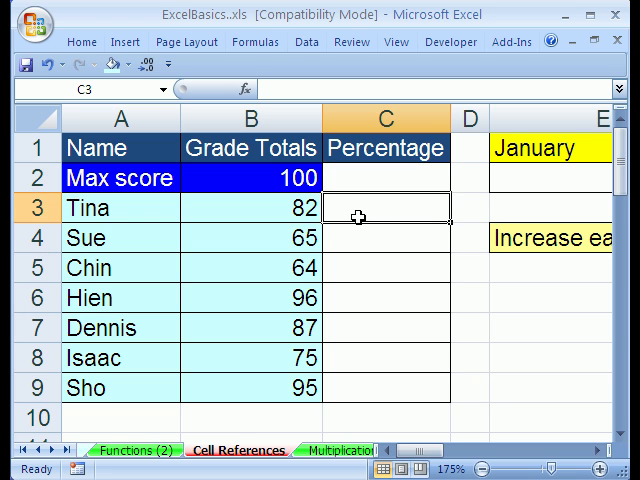
pyautogui.write('=')
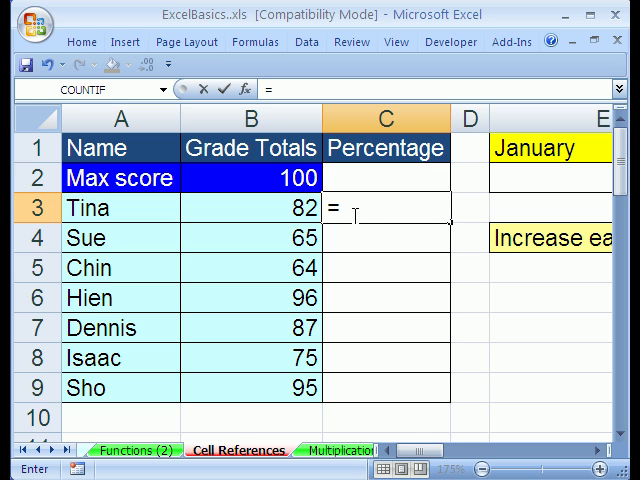
pyautogui.click(250, 208)
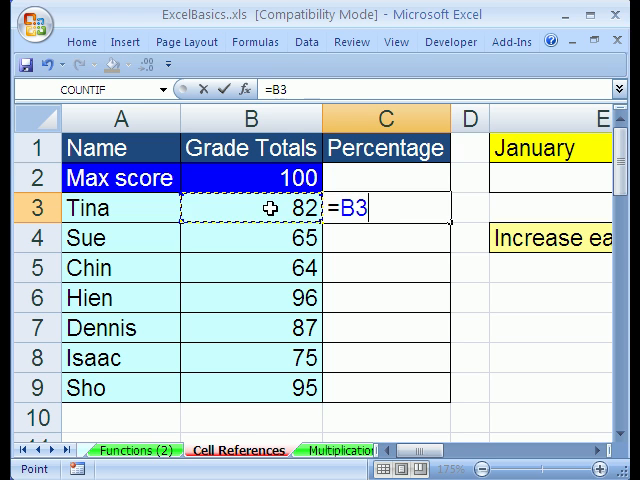
pyautogui.write('/')
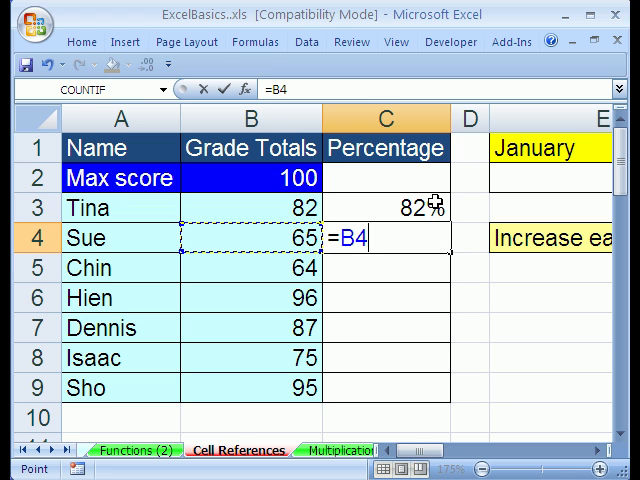
# Enter the same grade-over-max-score formulas for Sue and Chin (65%, 64%) and start Hien's =B6/B2
pyautogui.write('/B2')
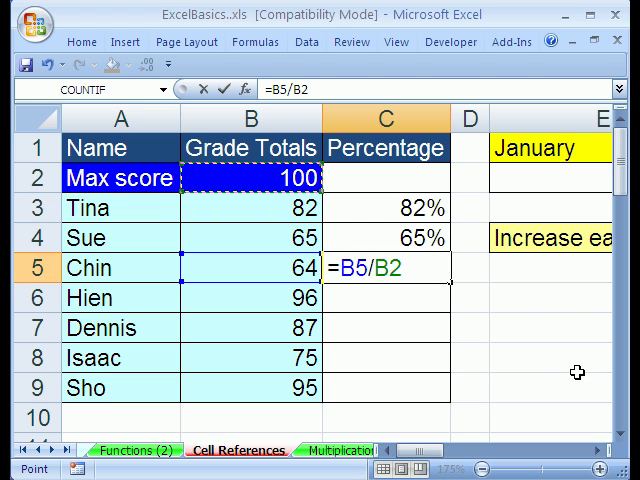
pyautogui.moveTo(372, 292)
pyautogui.write('=B6')
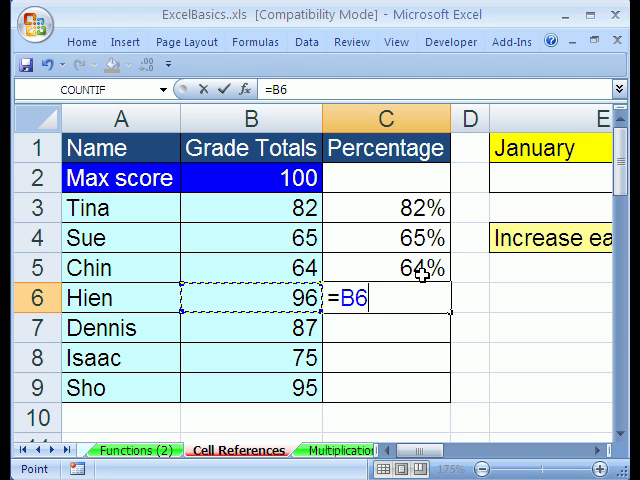
pyautogui.write('/')
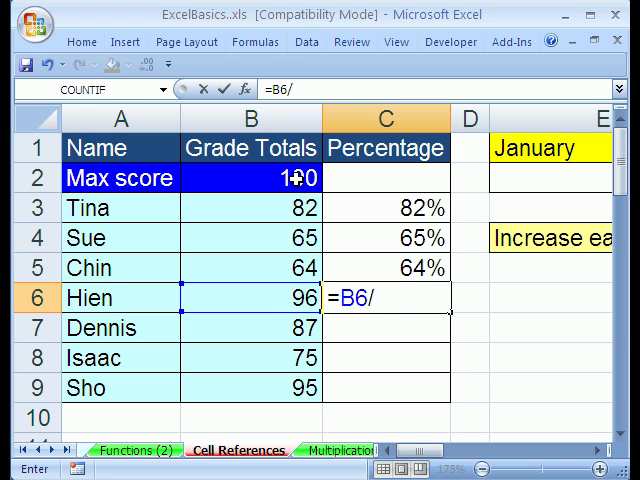
pyautogui.click(248, 178)
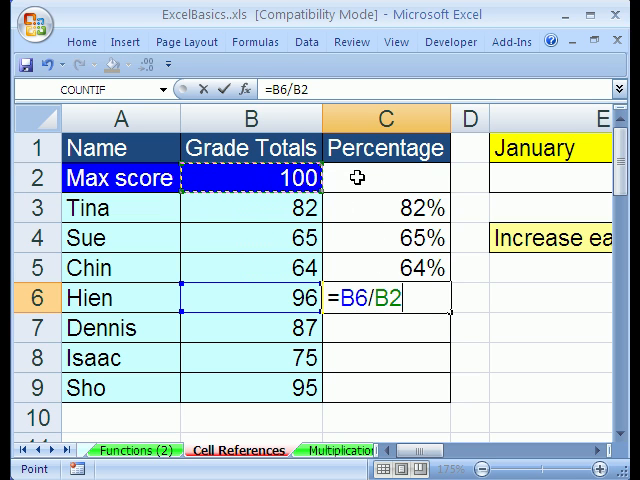
pyautogui.moveTo(456, 288)
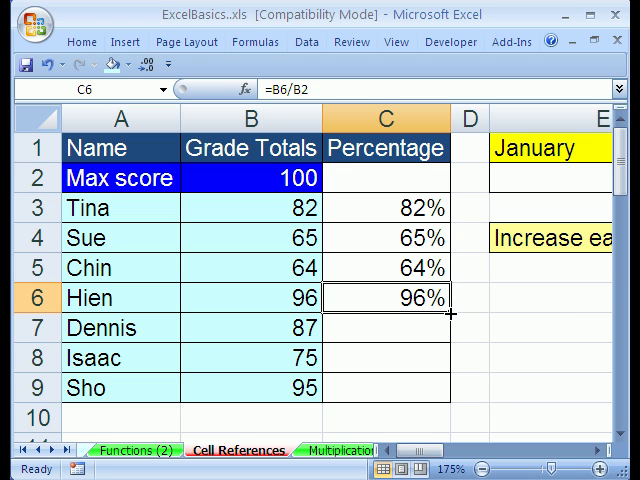
pyautogui.moveTo(444, 320)
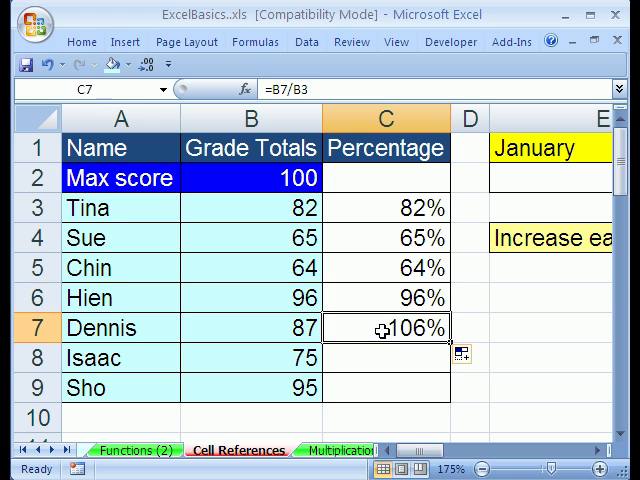
# Inspect the copied formulas in C7 and C8 to reveal the shifted references like =B8/B4
pyautogui.doubleClick(384, 328)
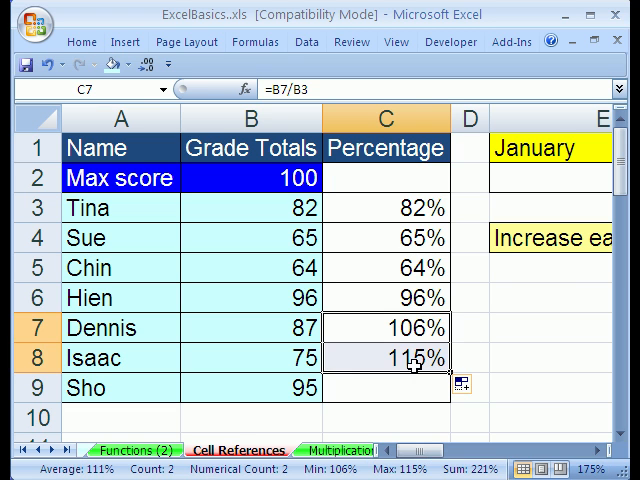
pyautogui.doubleClick(386, 356)
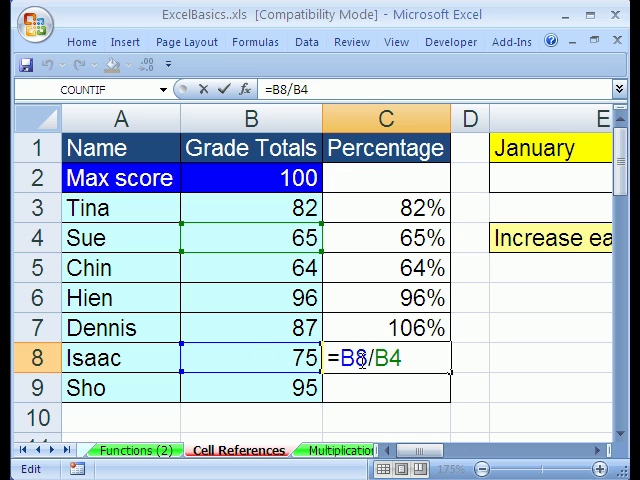
pyautogui.moveTo(270, 238)
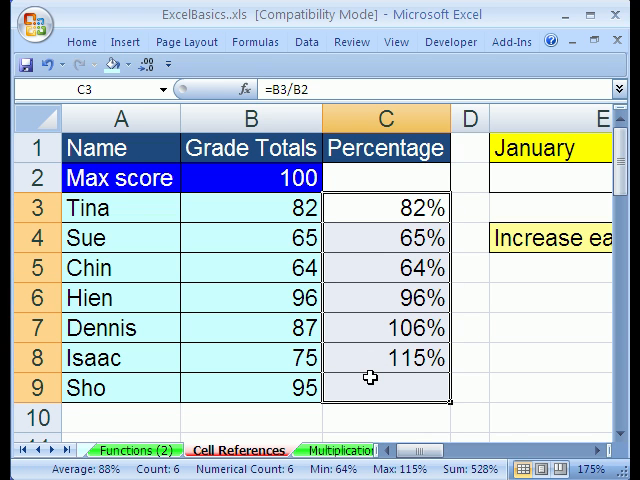
# Clear the column and enter =B3/$B$2 in C3, copied down so Sho's C9 shows 95%
pyautogui.press('Delete')
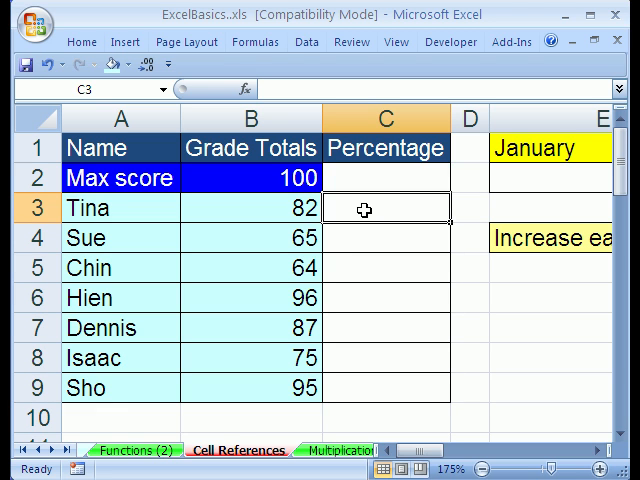
pyautogui.write('=B3')
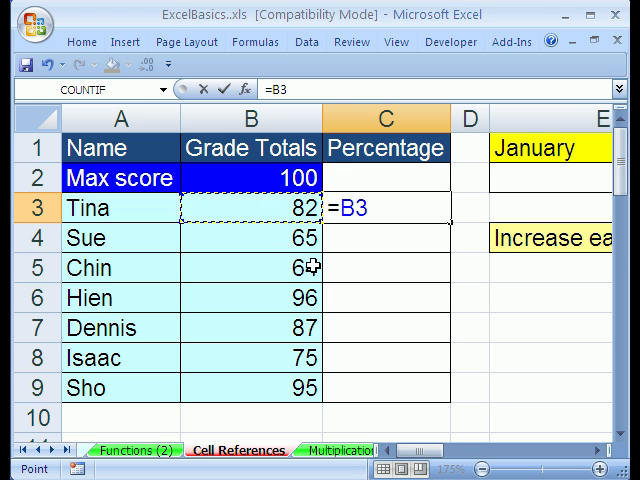
pyautogui.click(238, 178)
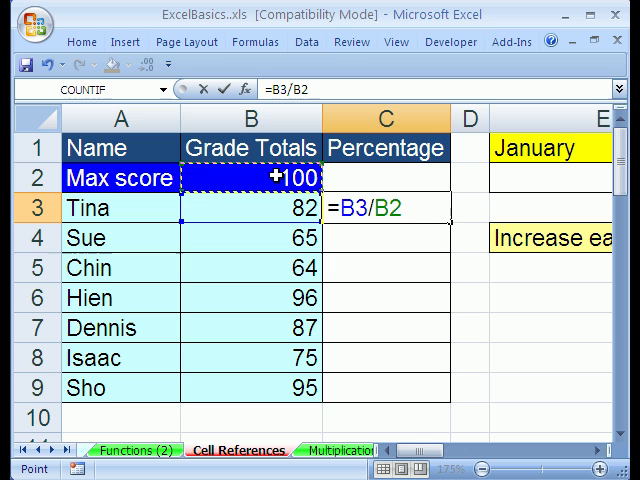
pyautogui.click(244, 208)
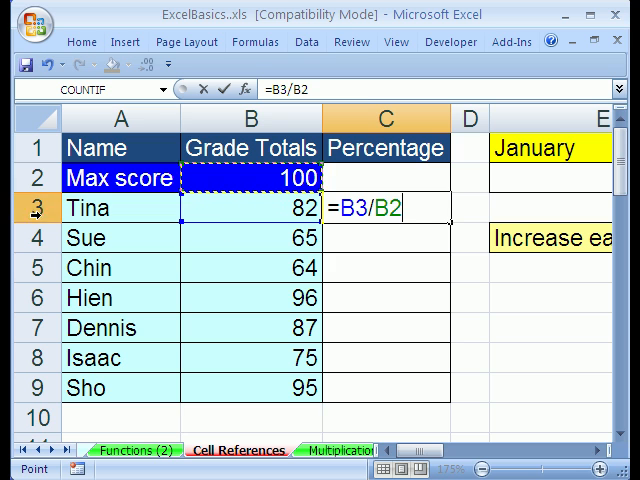
pyautogui.moveTo(284, 178)
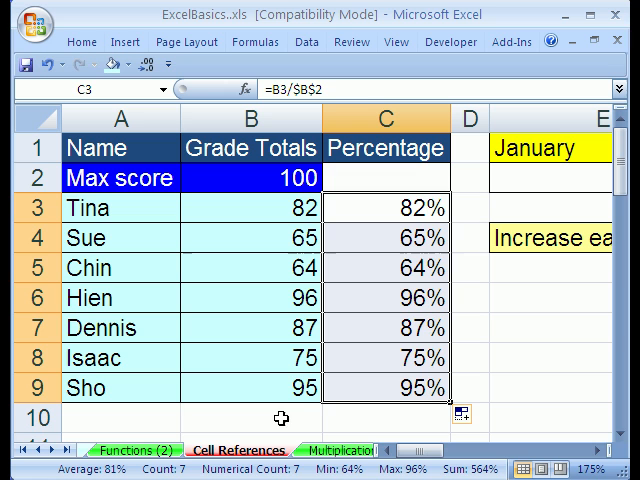
pyautogui.moveTo(376, 392)
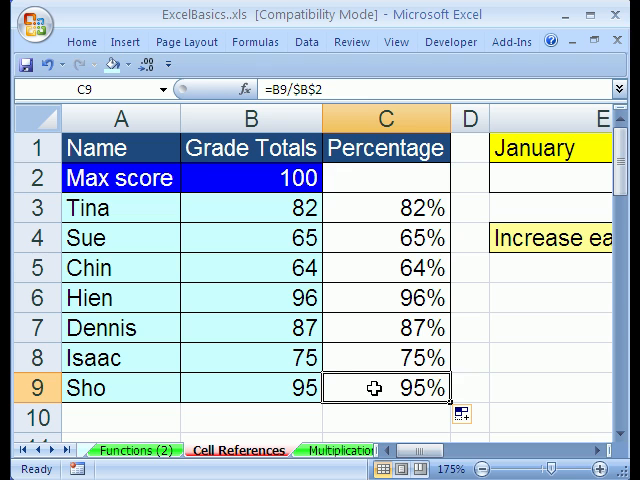
pyautogui.doubleClick(388, 388)
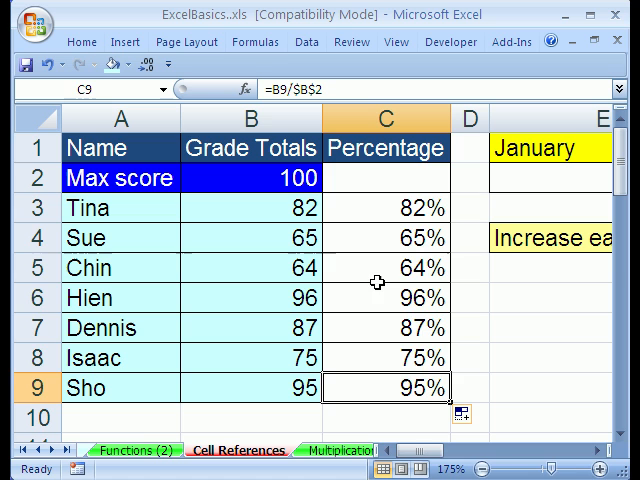
# Clear C3:C9 and enter Tina's formula =B3/B$2 with the max score row locked via F4
pyautogui.moveTo(384, 208); pyautogui.dragTo(384, 388)
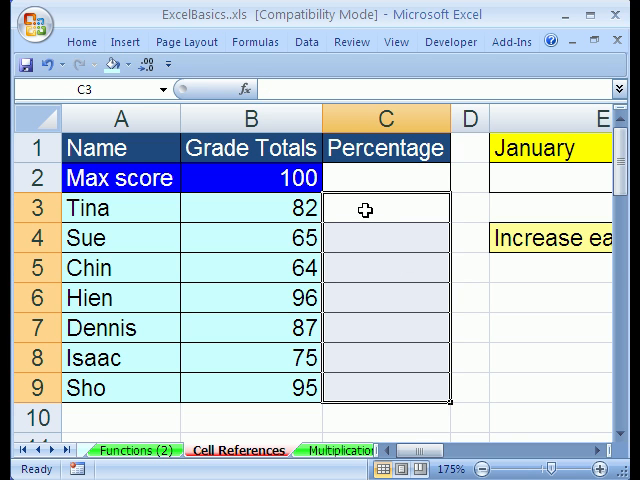
pyautogui.click(386, 208)
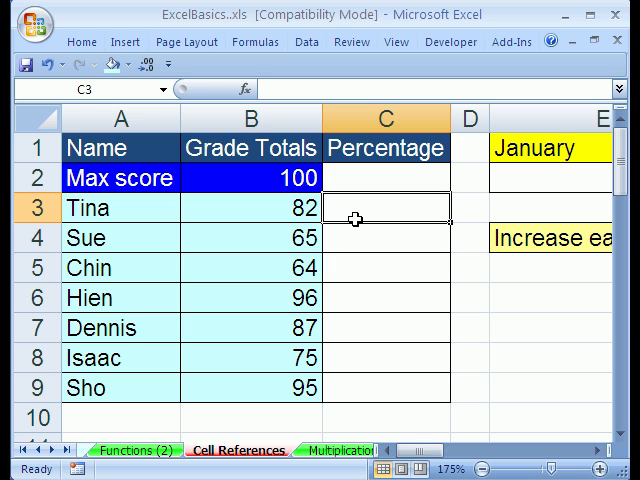
pyautogui.write('=B3/B2')
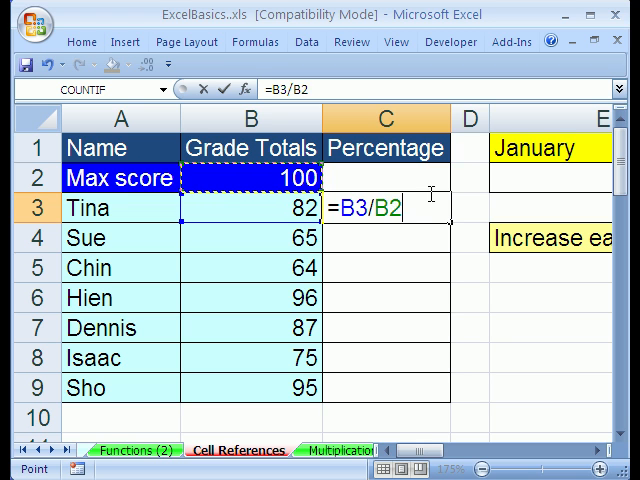
pyautogui.press('f4')
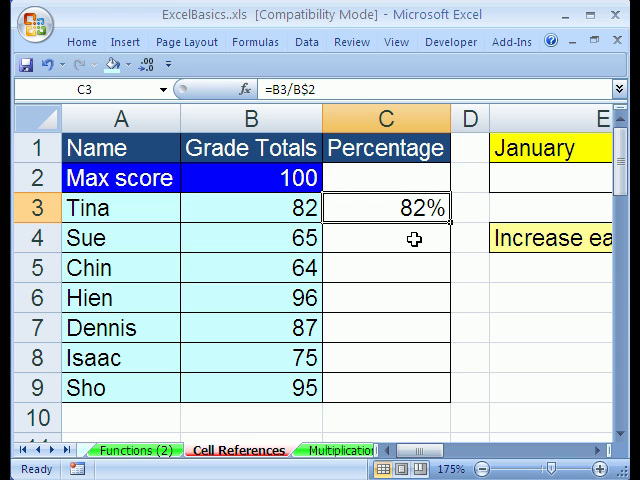
# Copy Tina's formula down to Sho in C9 and check its references still point to B$2
pyautogui.moveTo(414, 224); pyautogui.dragTo(414, 388)
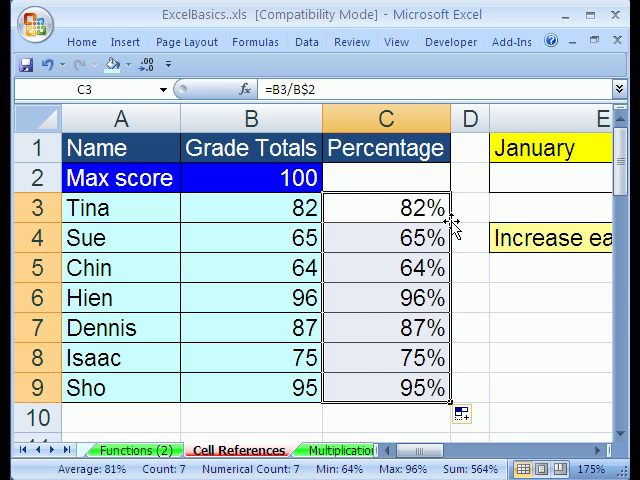
pyautogui.click(386, 388)
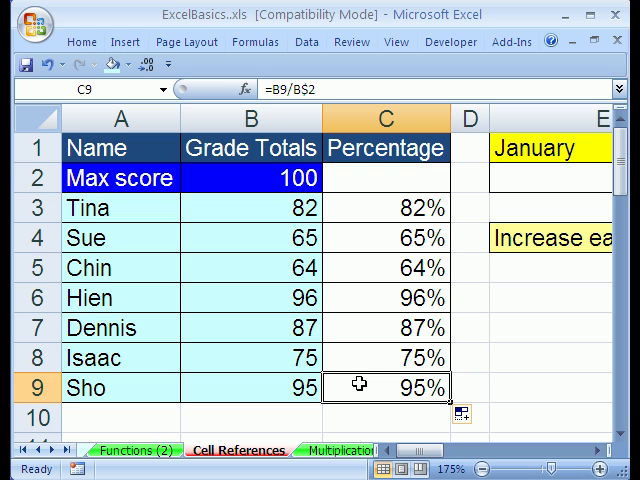
pyautogui.doubleClick(388, 388)
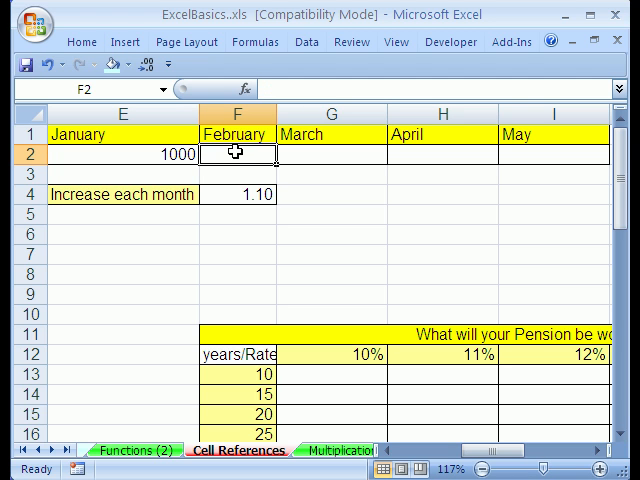
pyautogui.moveTo(164, 158)
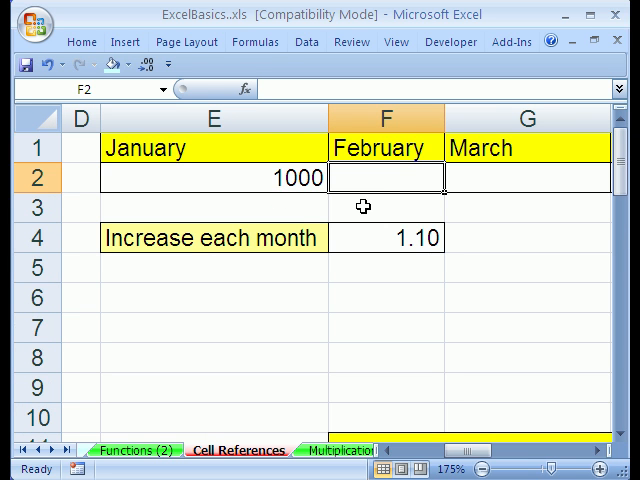
# Enter February's growth as =E2*$F4 with the increase column locked, filling 1100, 1210, 1331 across
pyautogui.write('=E2*')
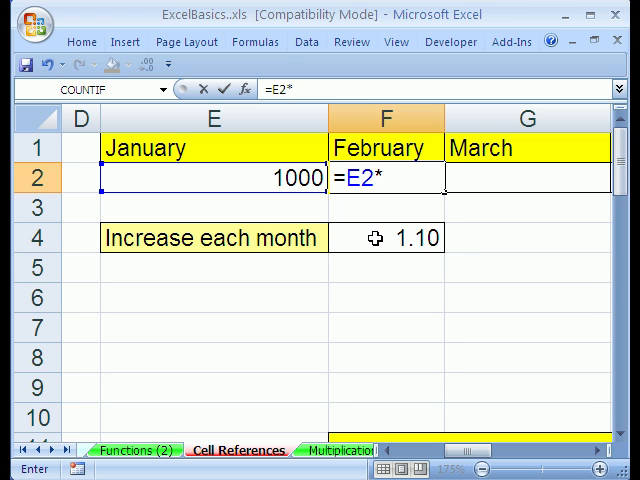
pyautogui.click(384, 238)
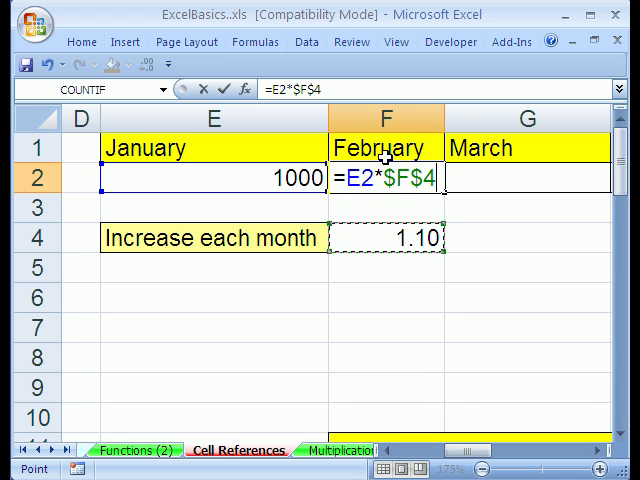
pyautogui.moveTo(378, 150)
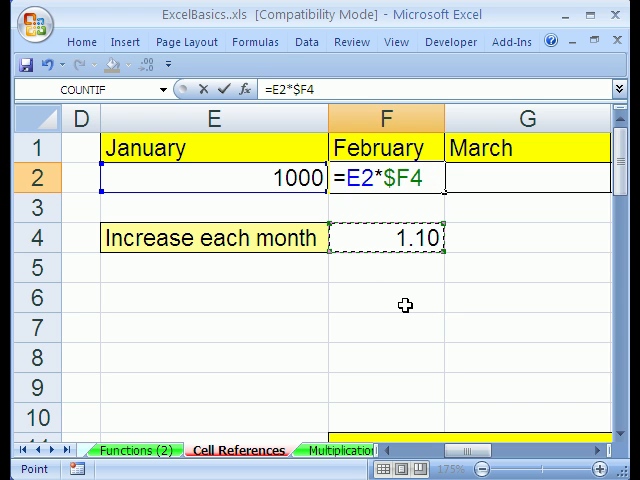
pyautogui.press('Enter')
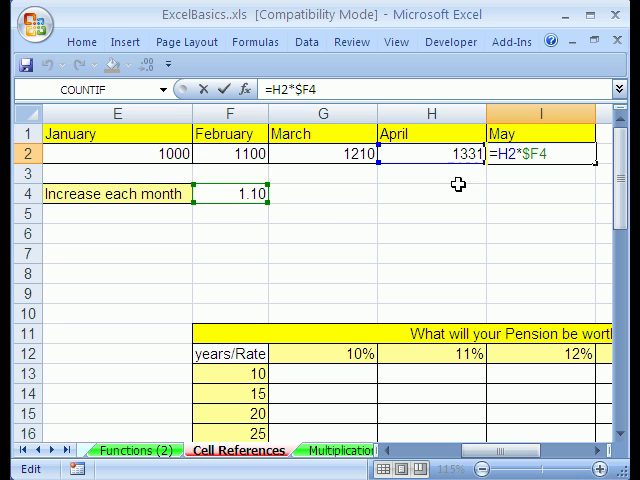
pyautogui.click(430, 148)
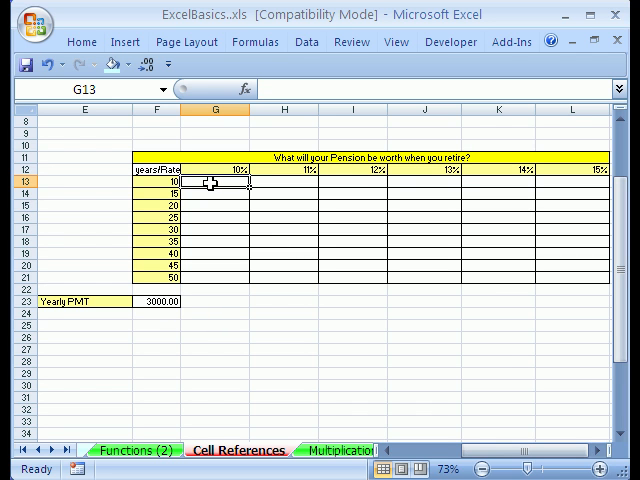
# Select the empty pension result grid G13:L21 starting from G13
pyautogui.moveTo(208, 184); pyautogui.dragTo(564, 290)
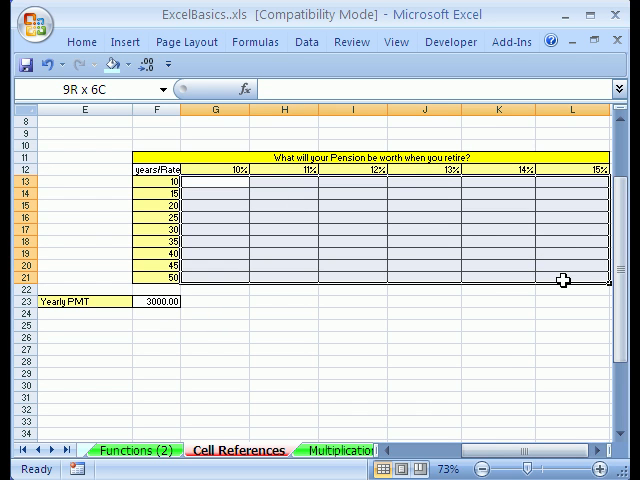
pyautogui.click(224, 182)
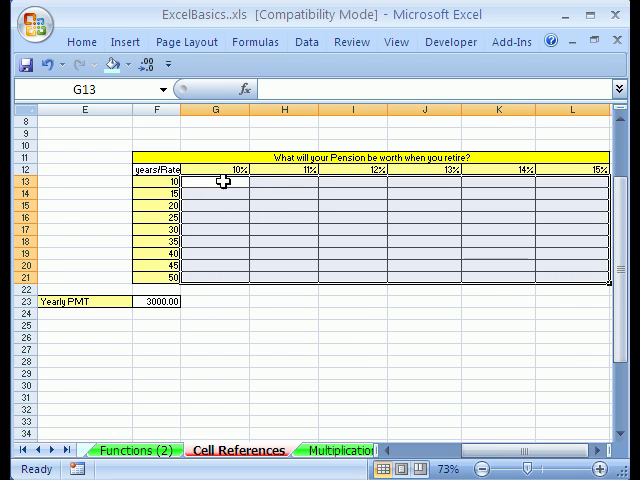
pyautogui.moveTo(462, 214)
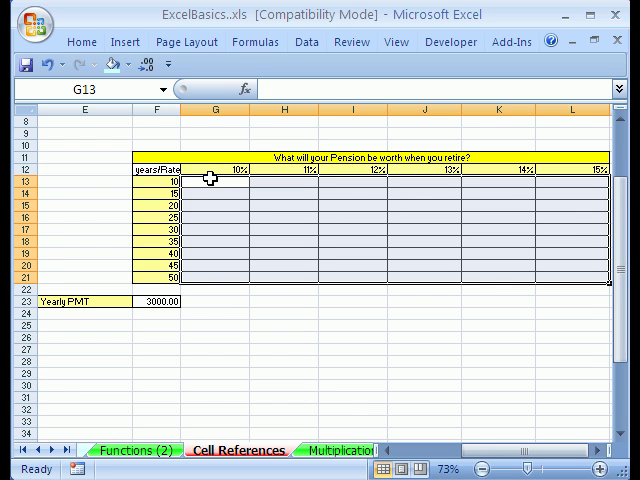
pyautogui.moveTo(376, 418)
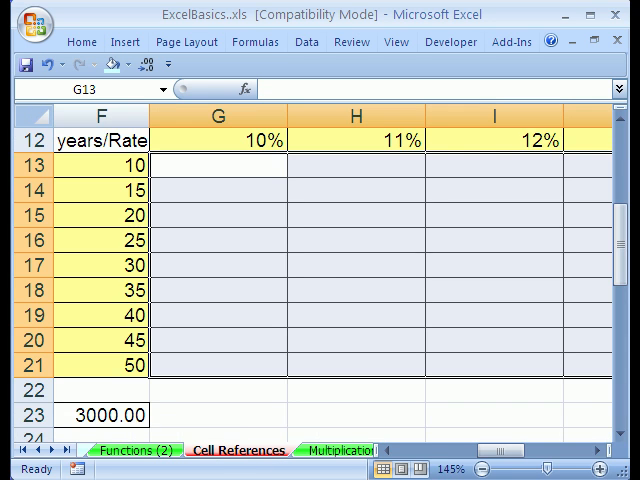
pyautogui.moveTo(228, 240)
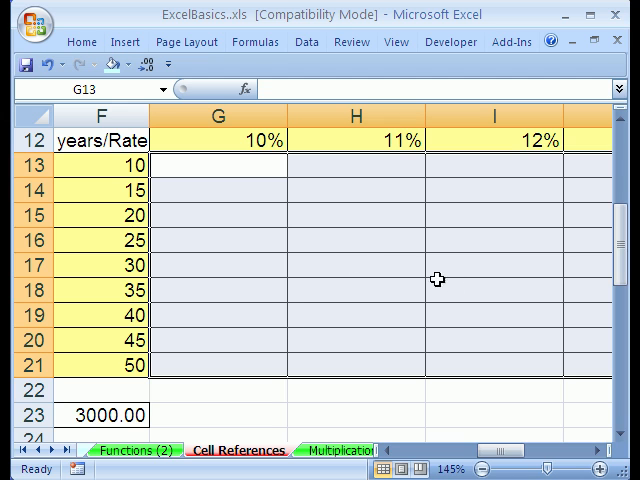
pyautogui.moveTo(228, 164)
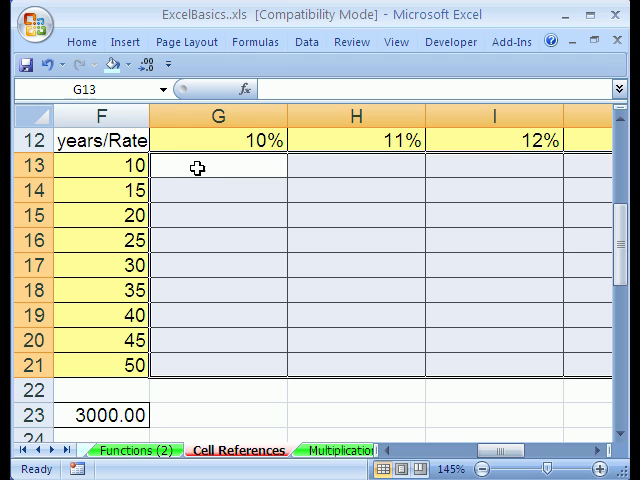
pyautogui.moveTo(230, 156)
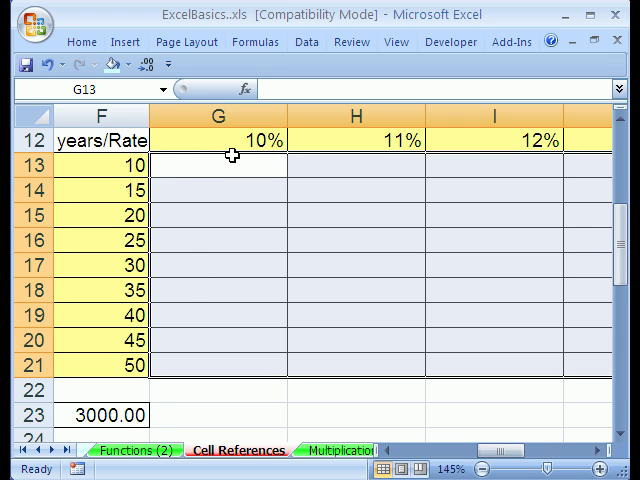
# Start =FV( in G13 using the 10% rate in G12, years in F13 and the 3000.00 payment in F23
pyautogui.write('=fv')
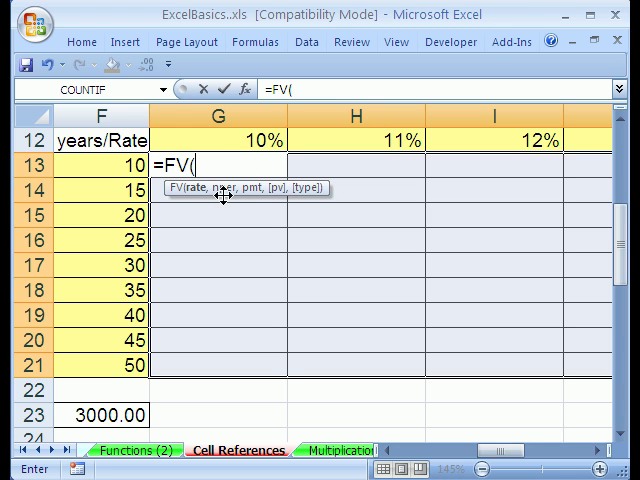
pyautogui.moveTo(246, 212)
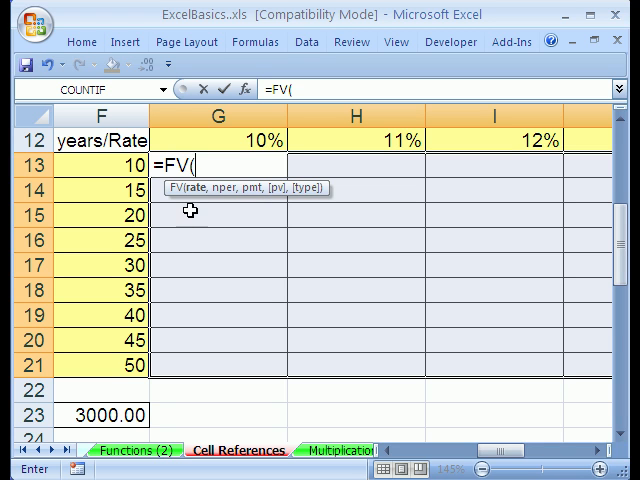
pyautogui.moveTo(220, 176)
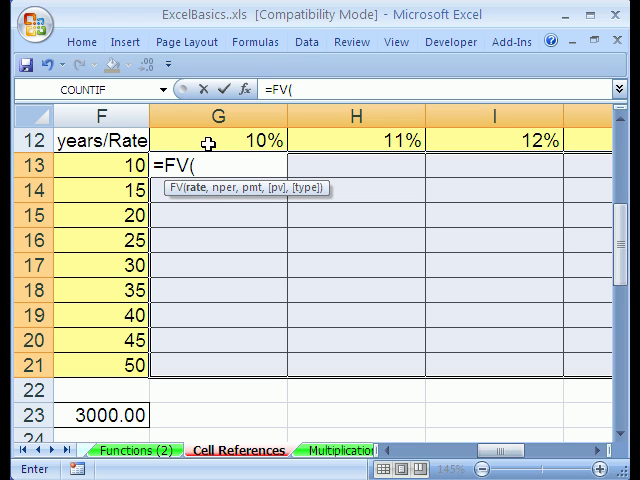
pyautogui.click(210, 132)
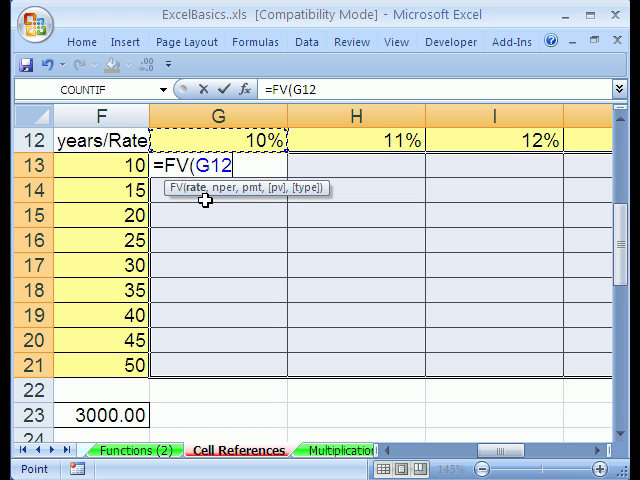
pyautogui.write(',')
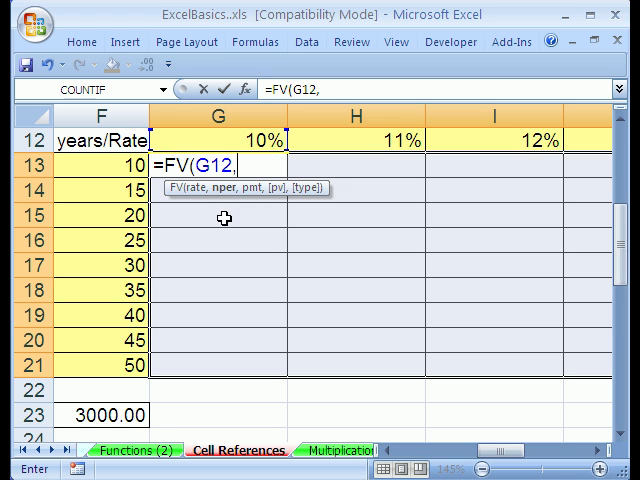
pyautogui.moveTo(98, 164)
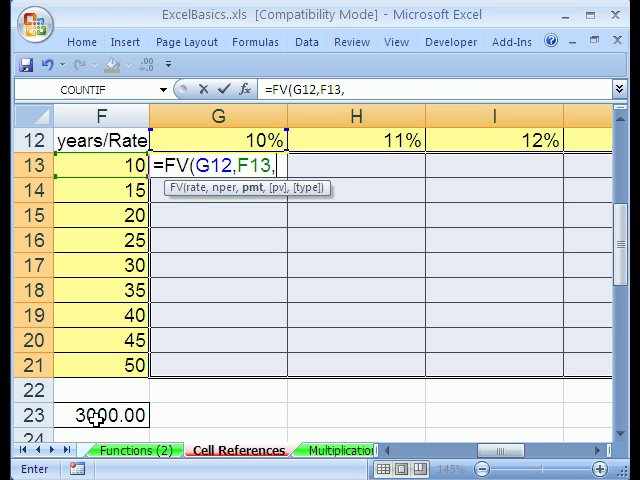
pyautogui.click(92, 414)
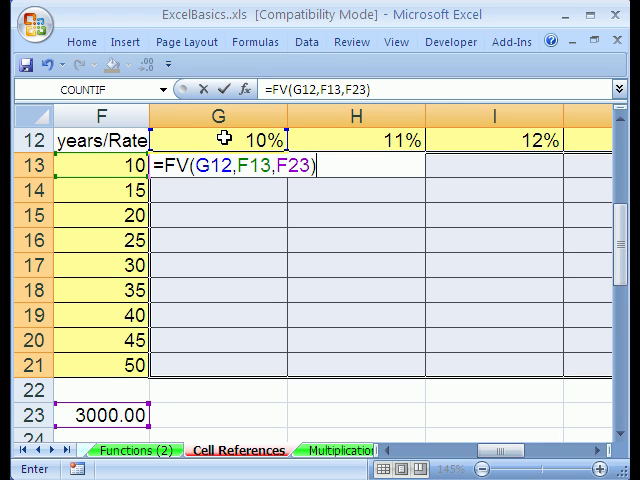
pyautogui.moveTo(202, 262)
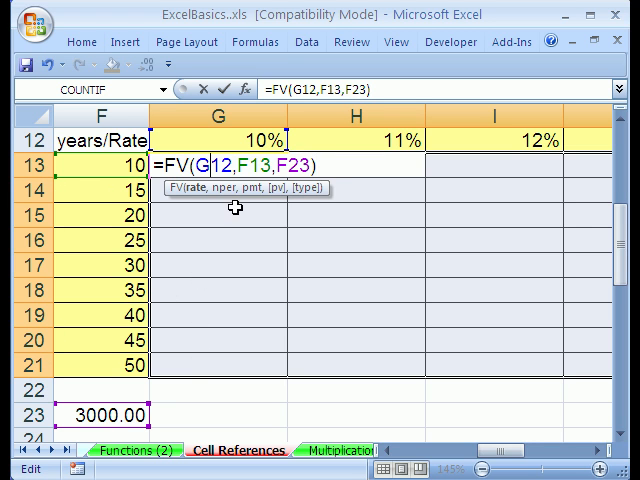
pyautogui.moveTo(222, 196)
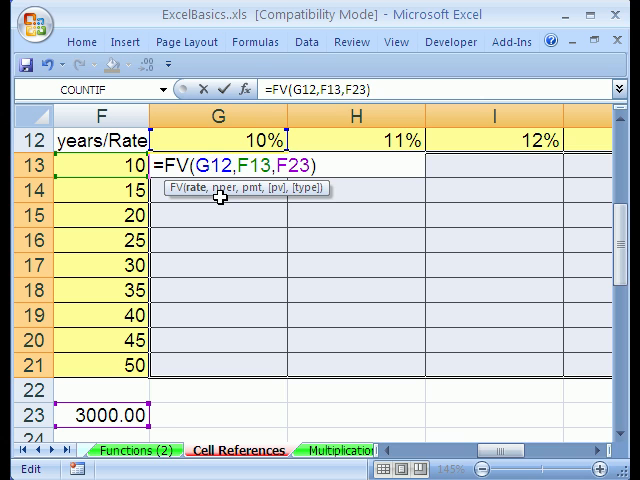
# Anchor the references as G$12 for the rate, $F13 for the years and $F$23 for the payment
pyautogui.press('f4')
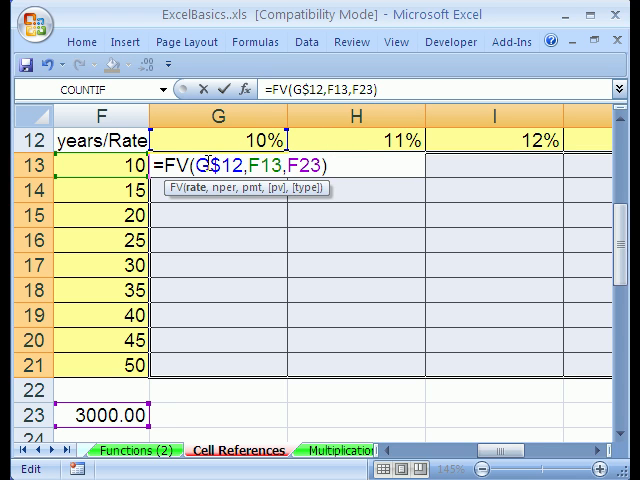
pyautogui.moveTo(268, 196)
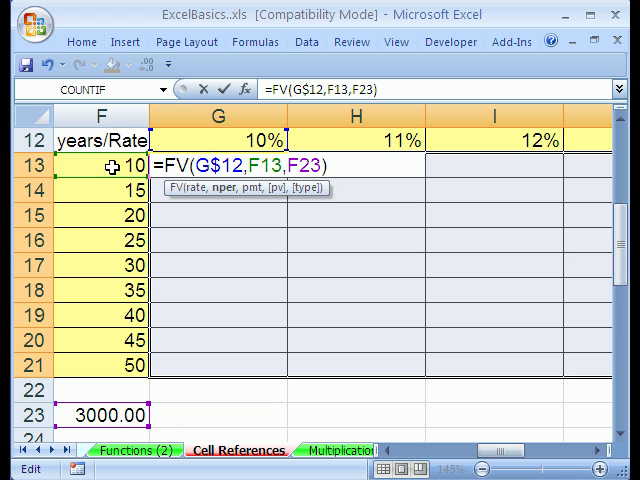
pyautogui.press('f4')
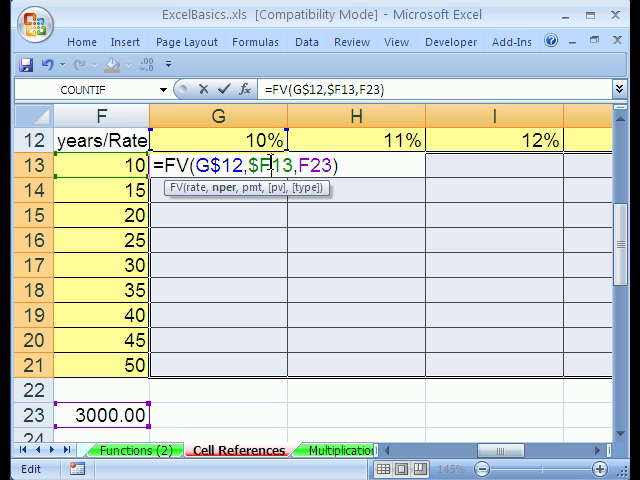
pyautogui.moveTo(176, 200)
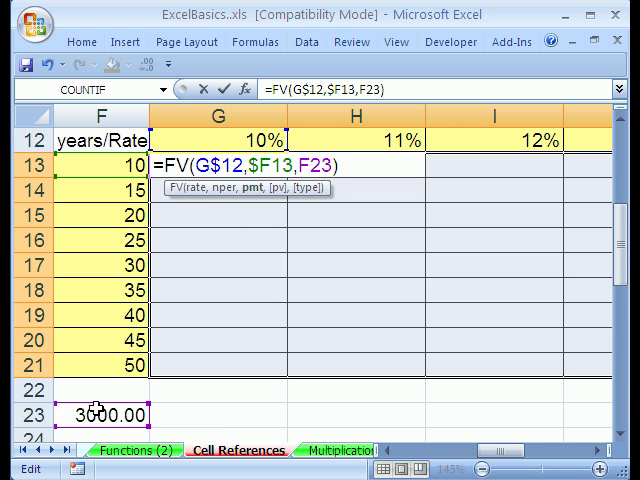
pyautogui.moveTo(312, 294)
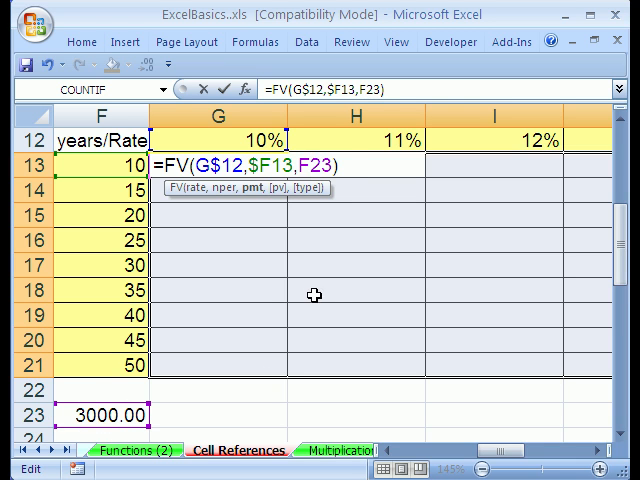
pyautogui.press('f4')
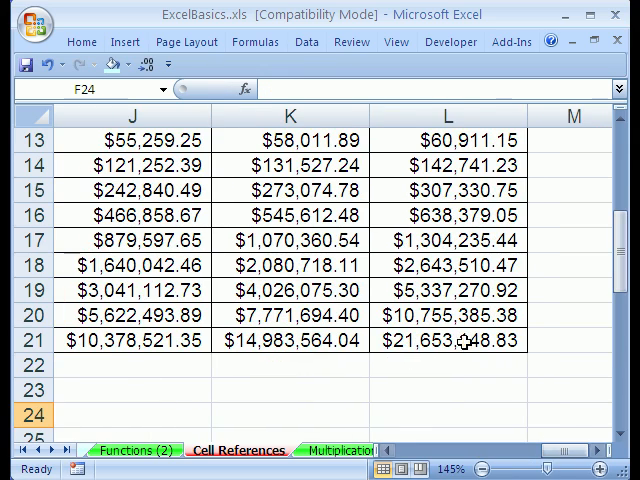
# Fill the grid via Ctrl+Enter and check the copied formula in the last cell L21
pyautogui.click(448, 340)
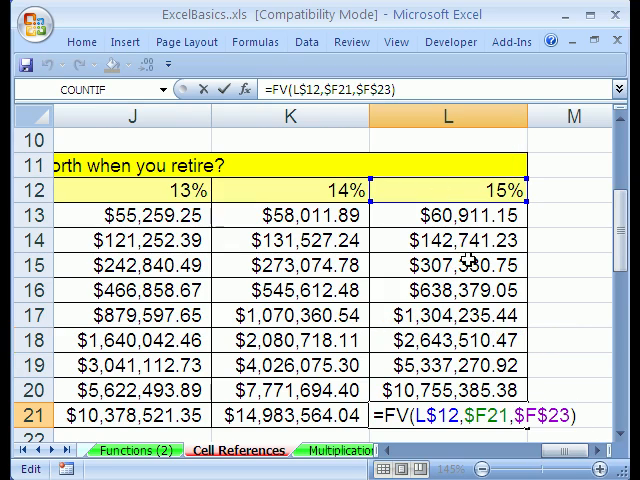
pyautogui.hscroll(-3)
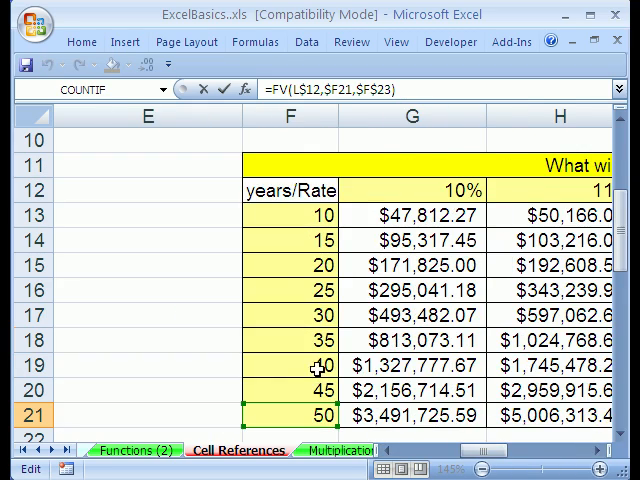
pyautogui.scroll(-3)
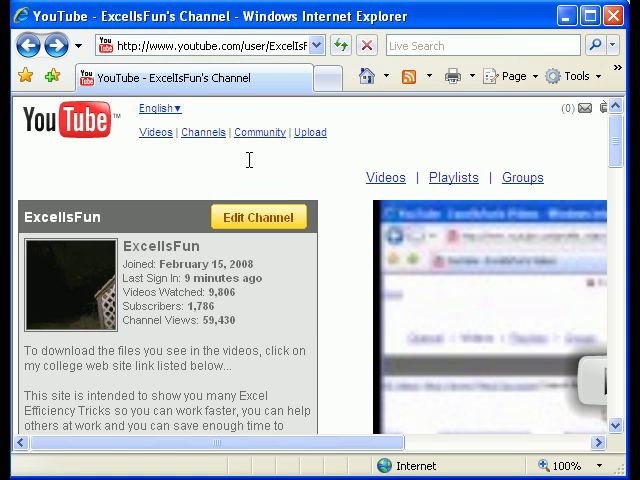
pyautogui.moveTo(132, 196)
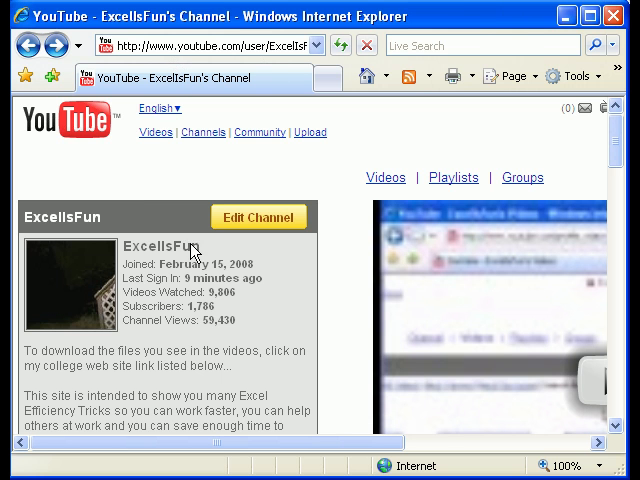
# Scroll through the Excel is Fun! download links for the Excel Basics and Magic Tricks workbooks
pyautogui.scroll(-3)
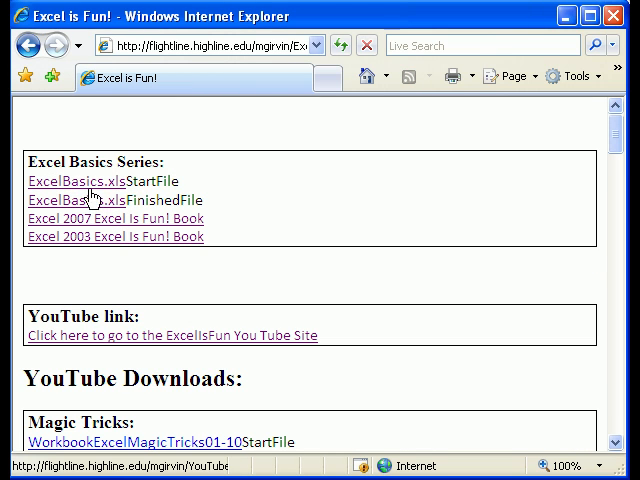
pyautogui.moveTo(98, 246)
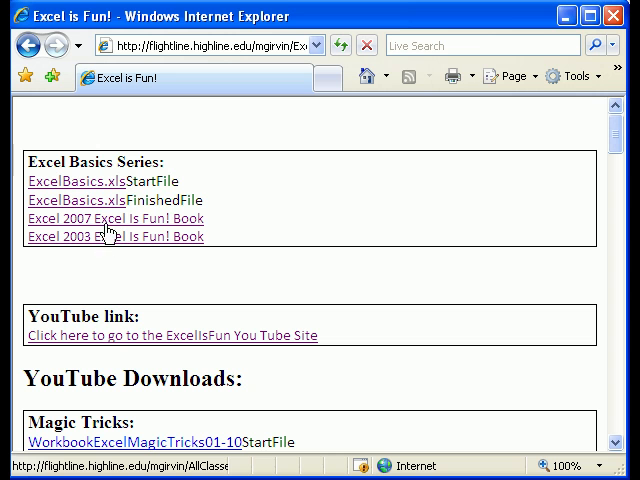
pyautogui.scroll(-3)
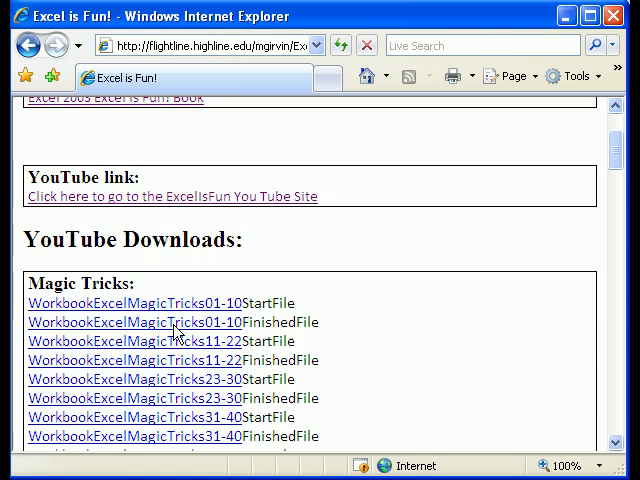
pyautogui.scroll(-3)
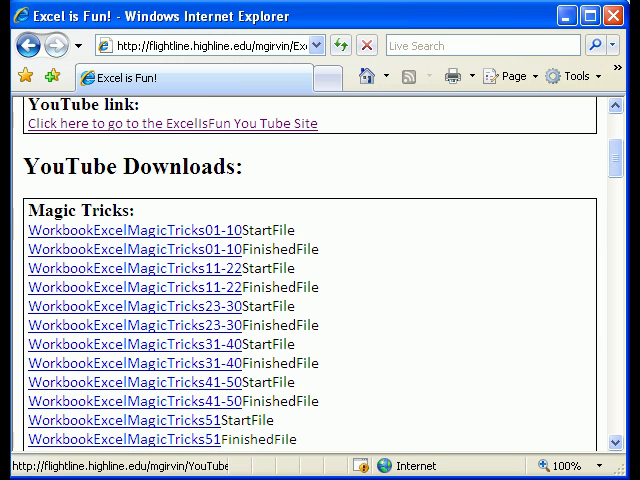